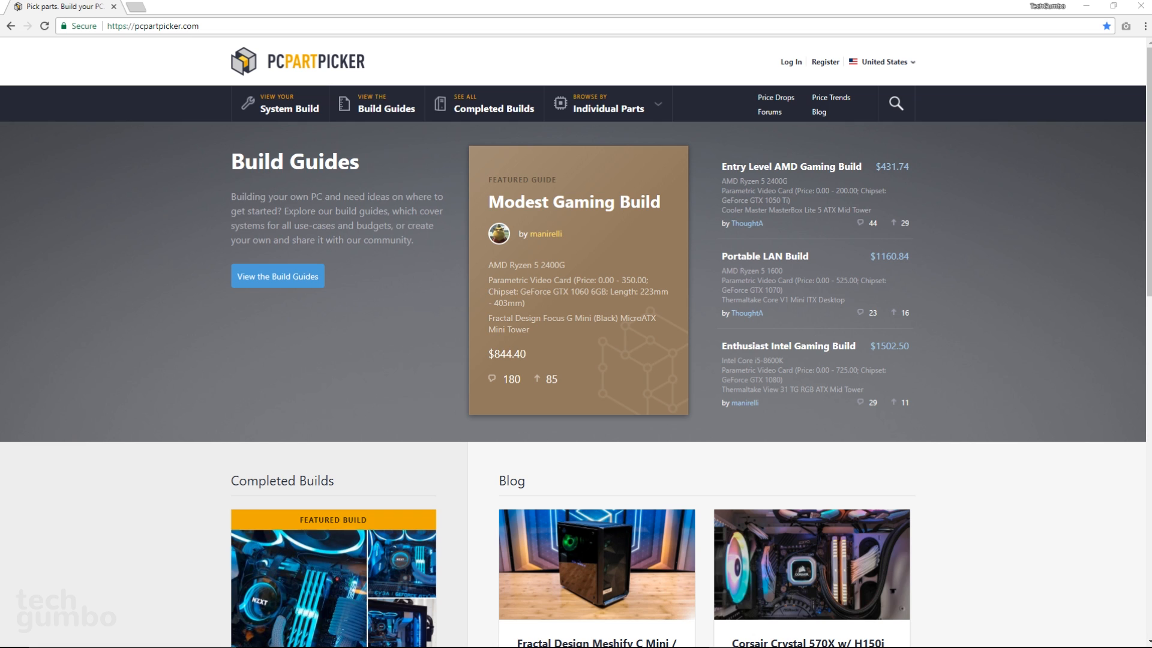
mouse_move(1133, 68)
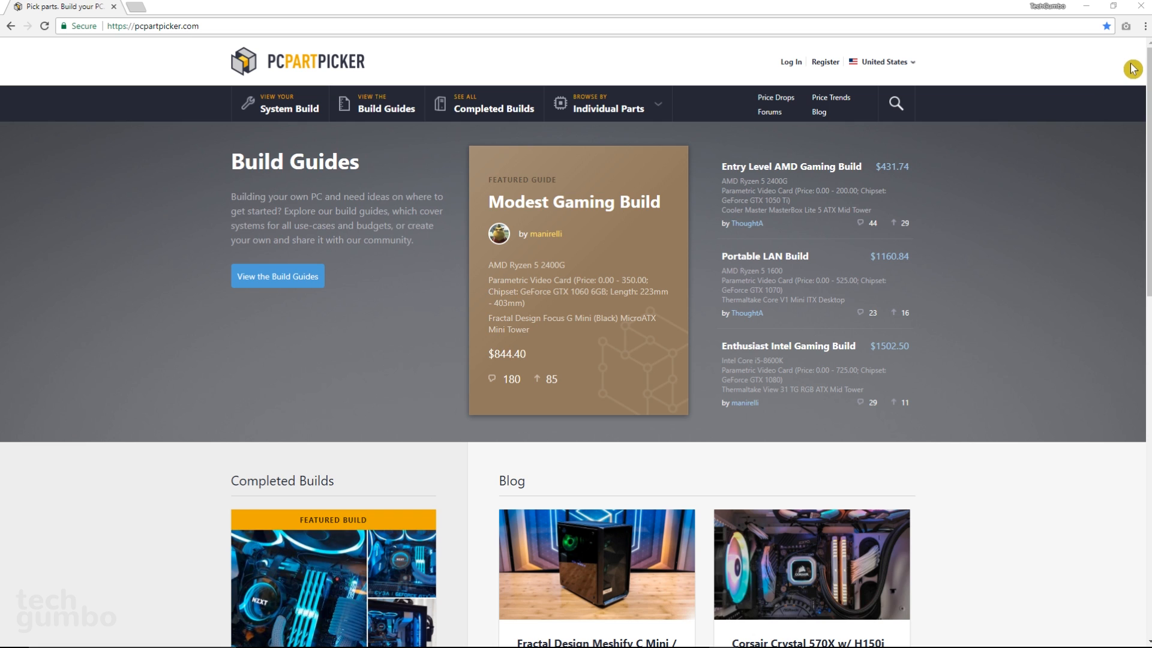
mouse_move(1129, 30)
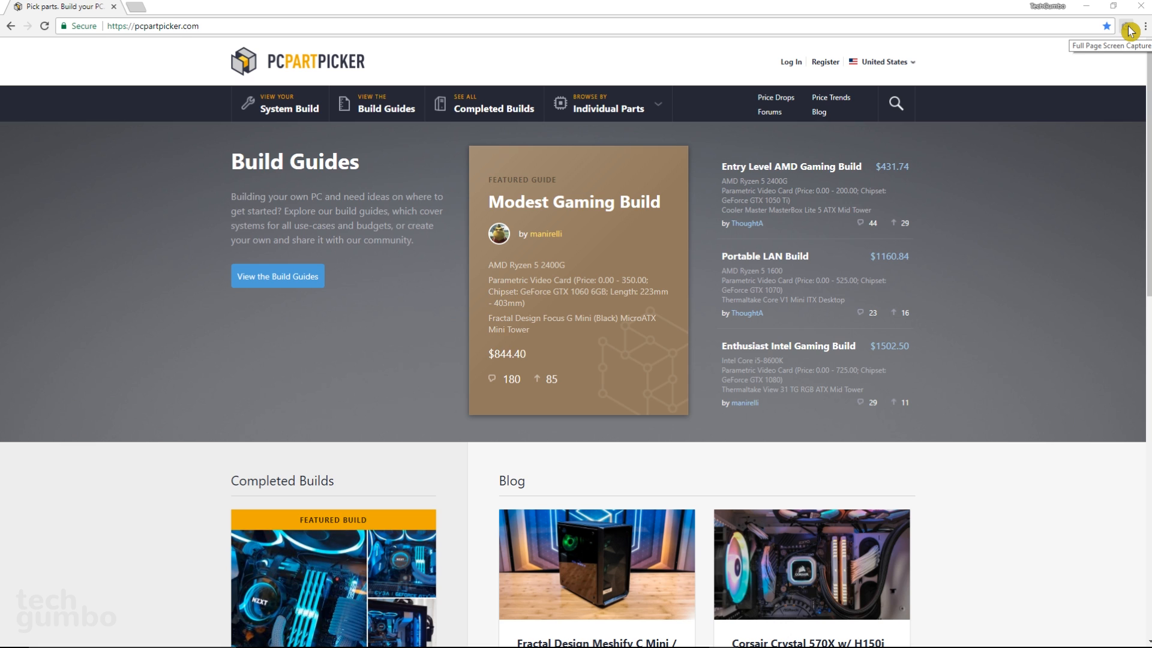
- Take a full-page screenshot of the PCPartPicker home page and open the capture extension's options
left_click(1131, 26)
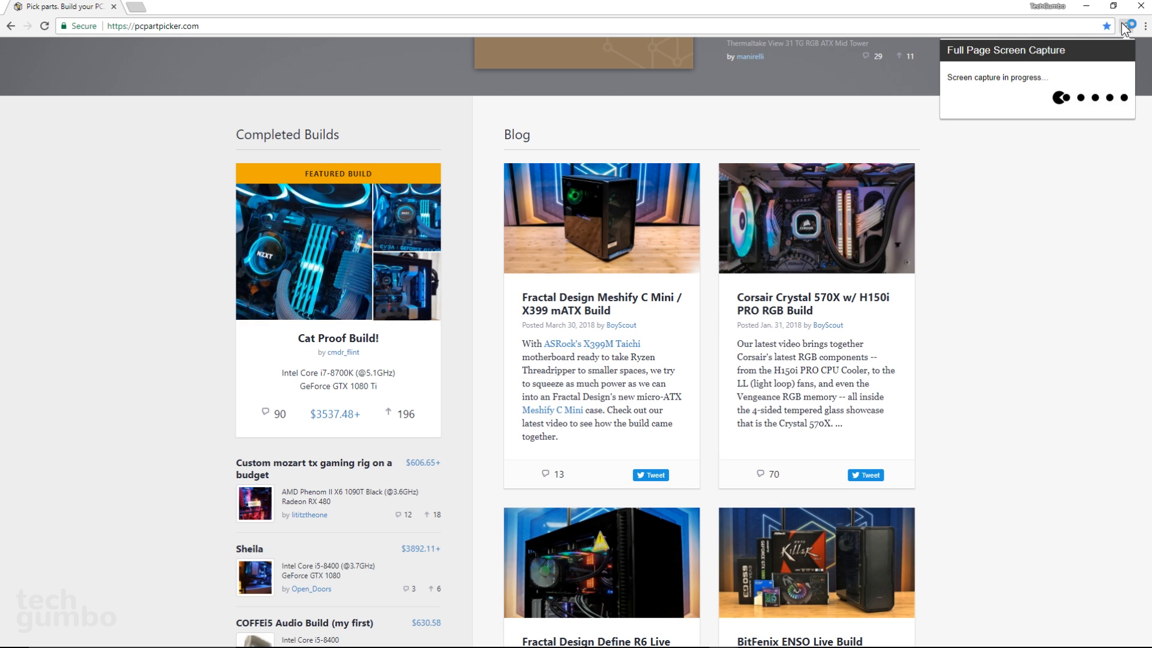
left_click(1147, 26)
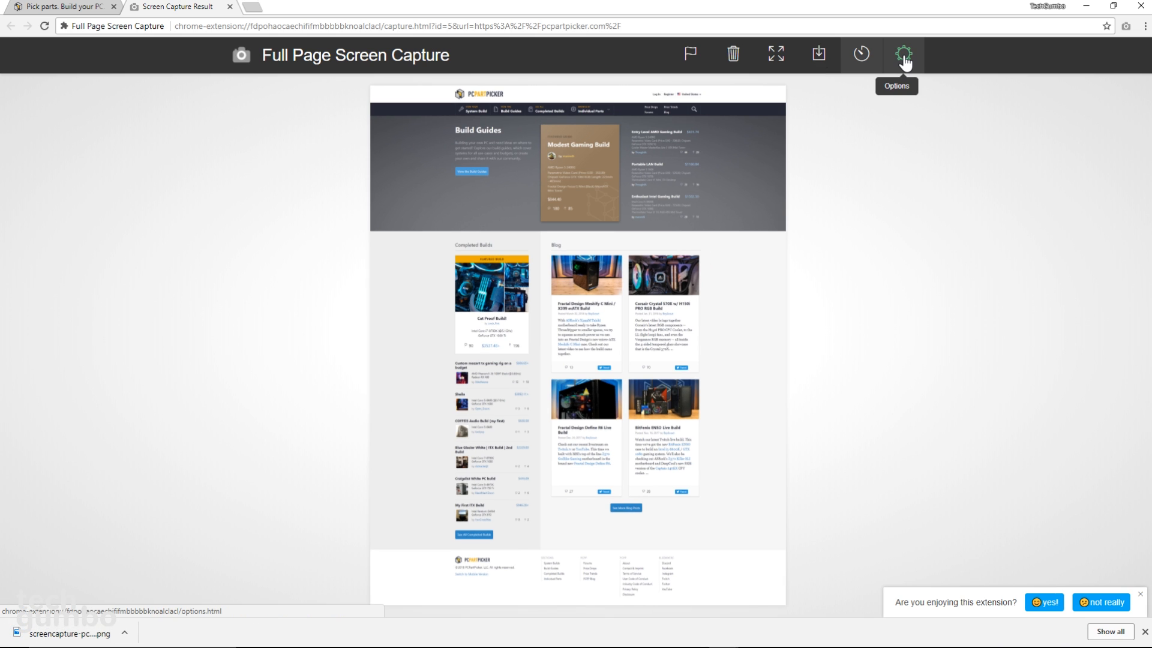
left_click(904, 54)
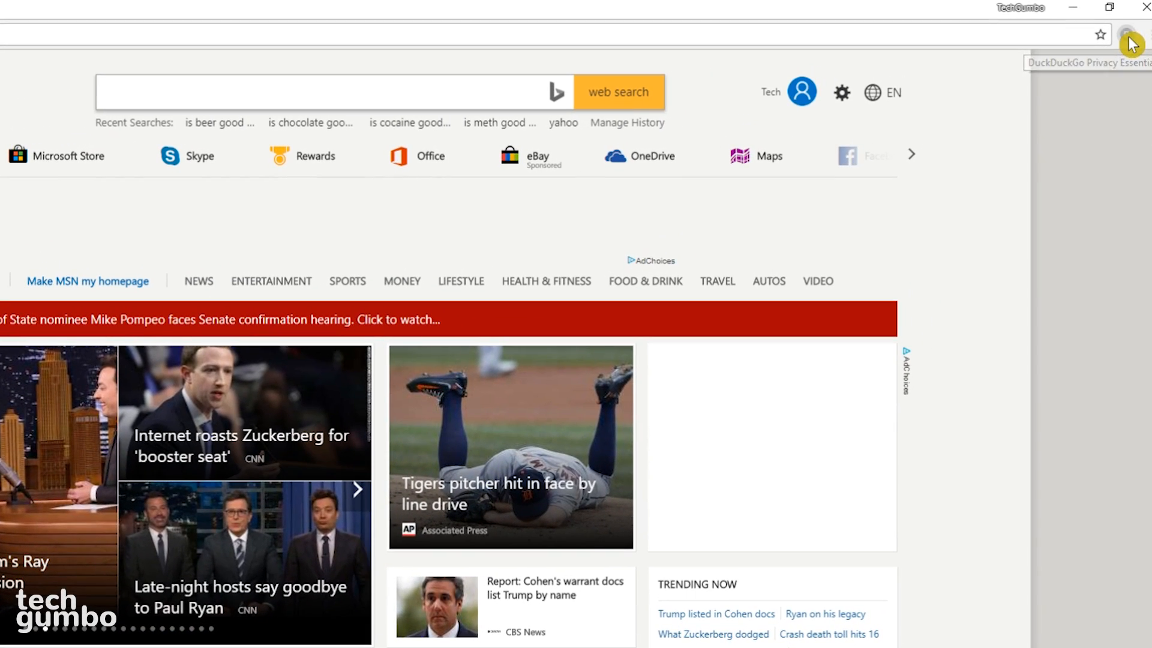
- Open the DuckDuckGo Privacy Essentials popup to view the MSN page's privacy rating
left_click(1126, 35)
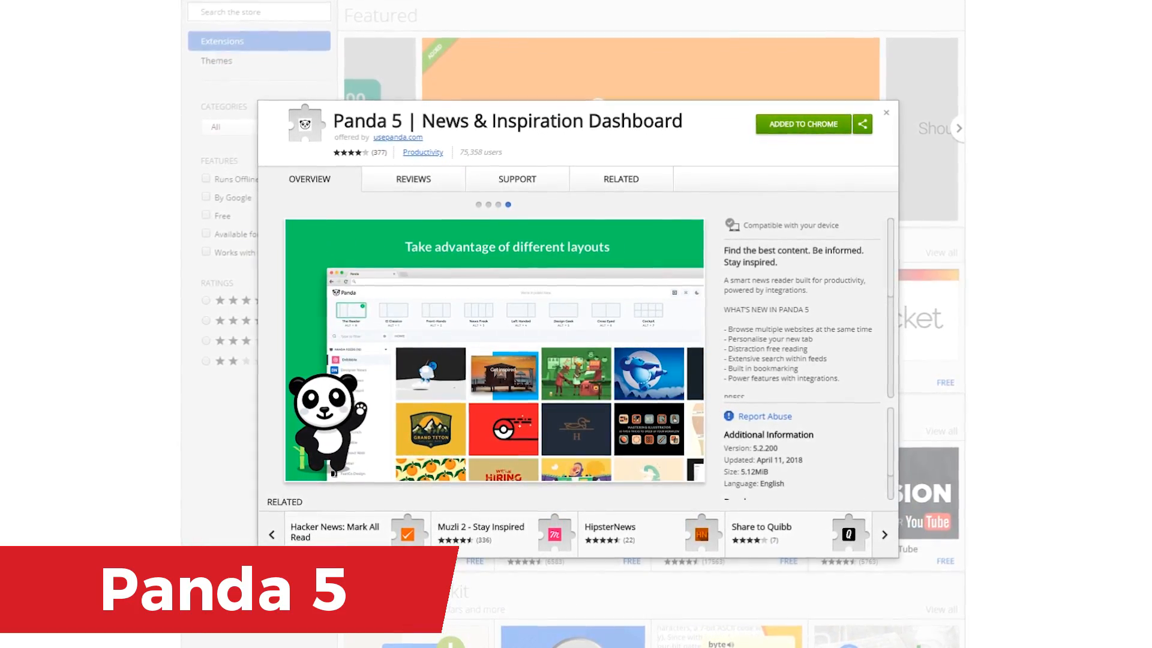
- Scroll the Wired feed and open the Cloudflare internet protection article
scroll("down", 3)
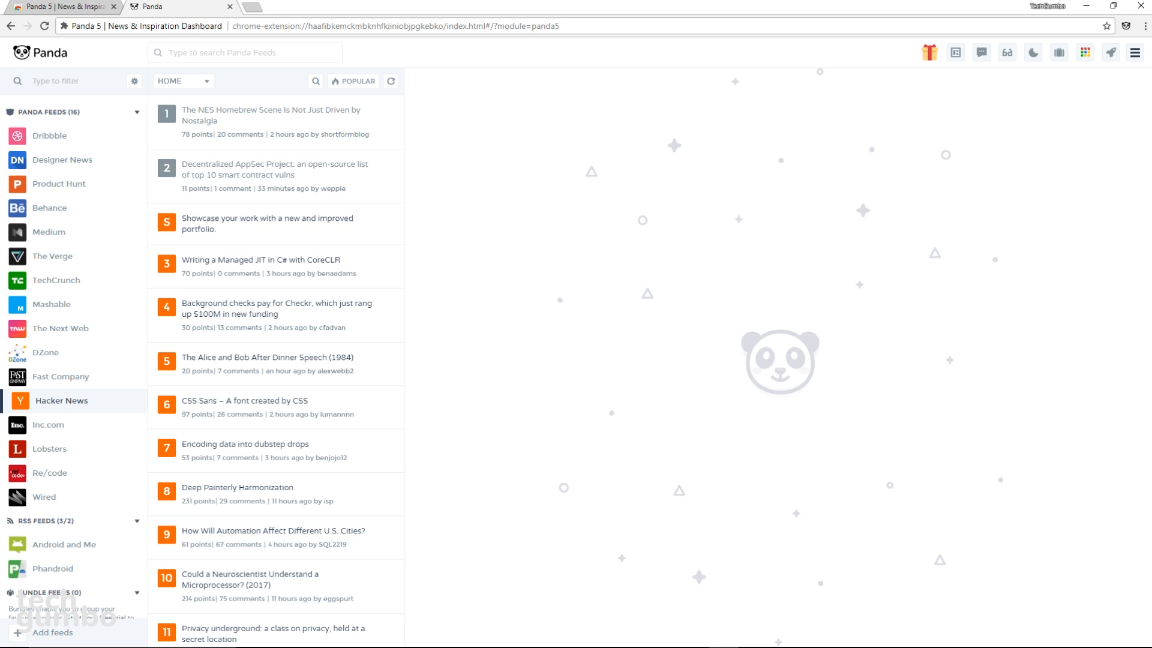
mouse_move(102, 214)
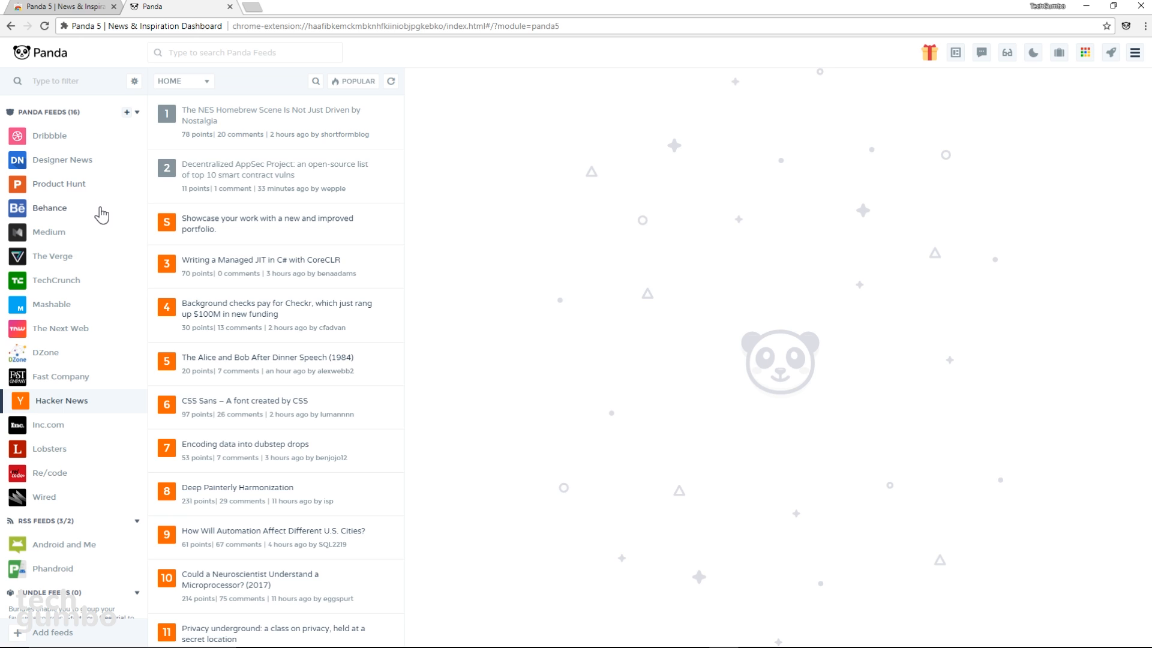
mouse_move(102, 379)
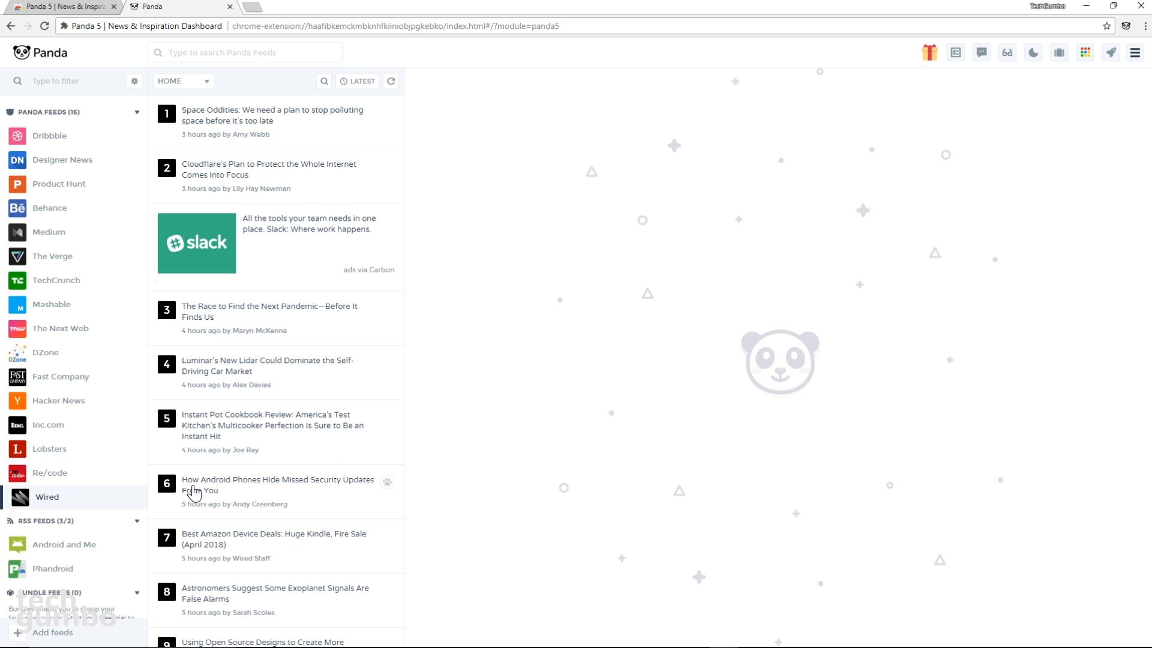
mouse_move(230, 328)
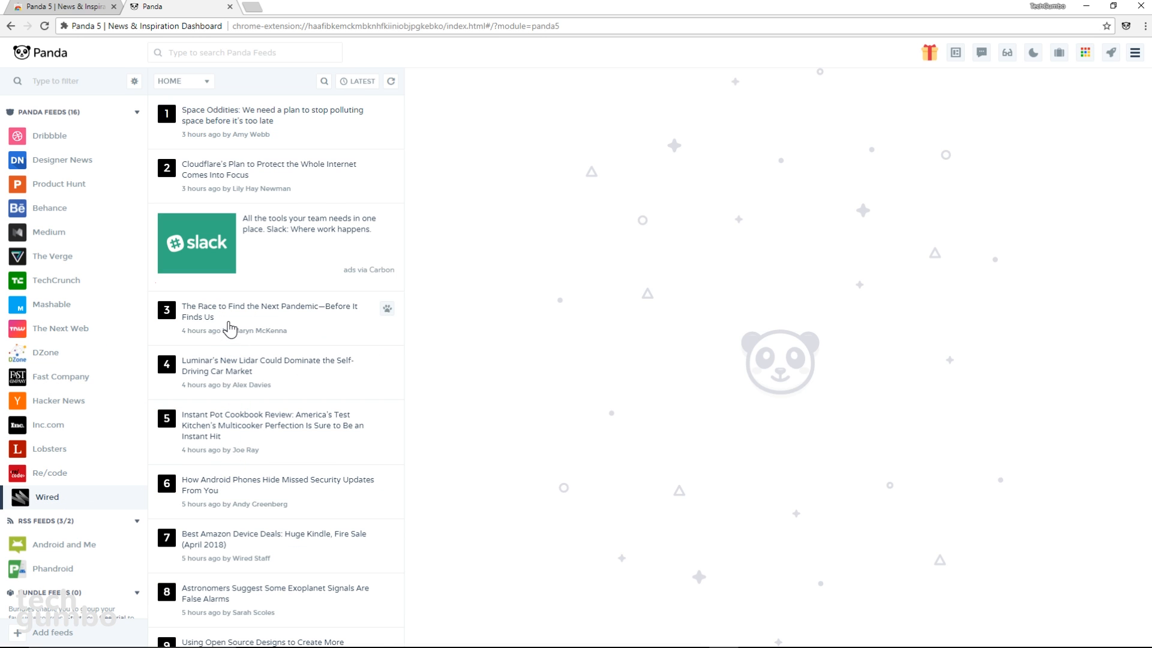
mouse_move(238, 170)
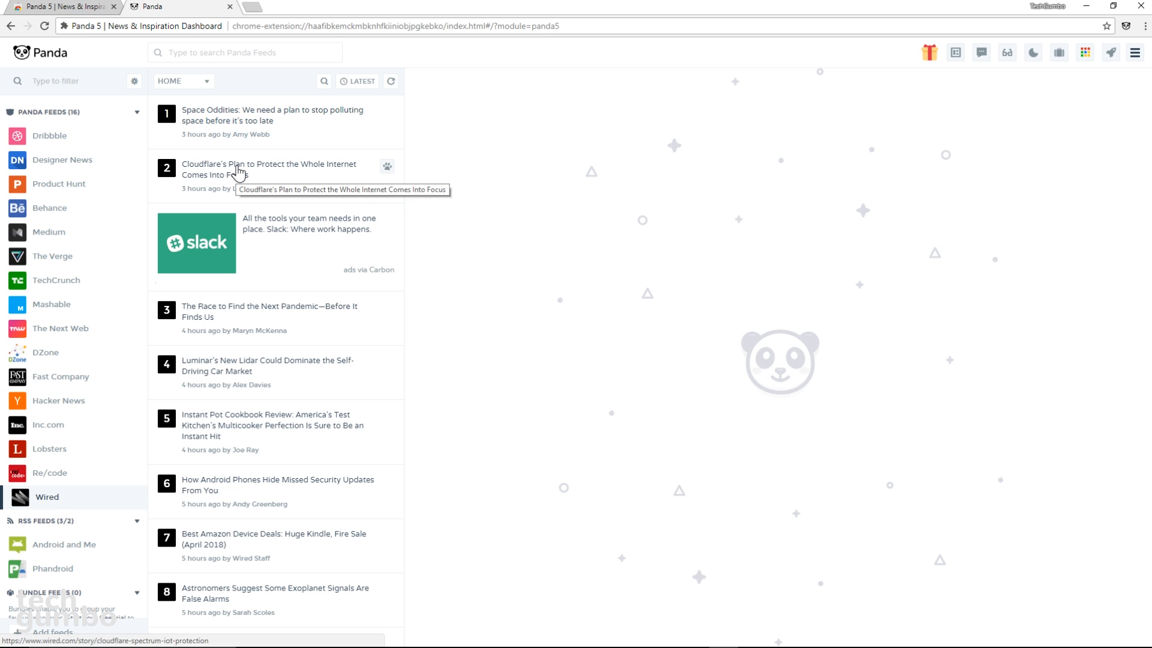
left_click(269, 170)
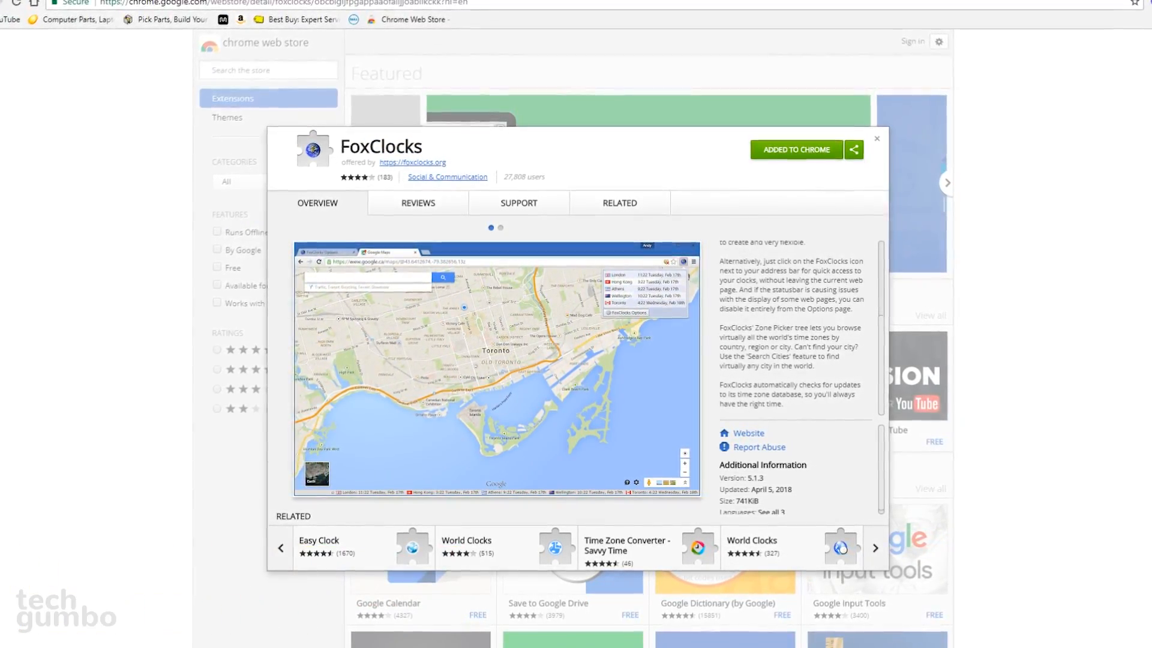
- Search FoxClocks for 'berlin' and add Berlin, Germany to the world clocks
left_click(500, 227)
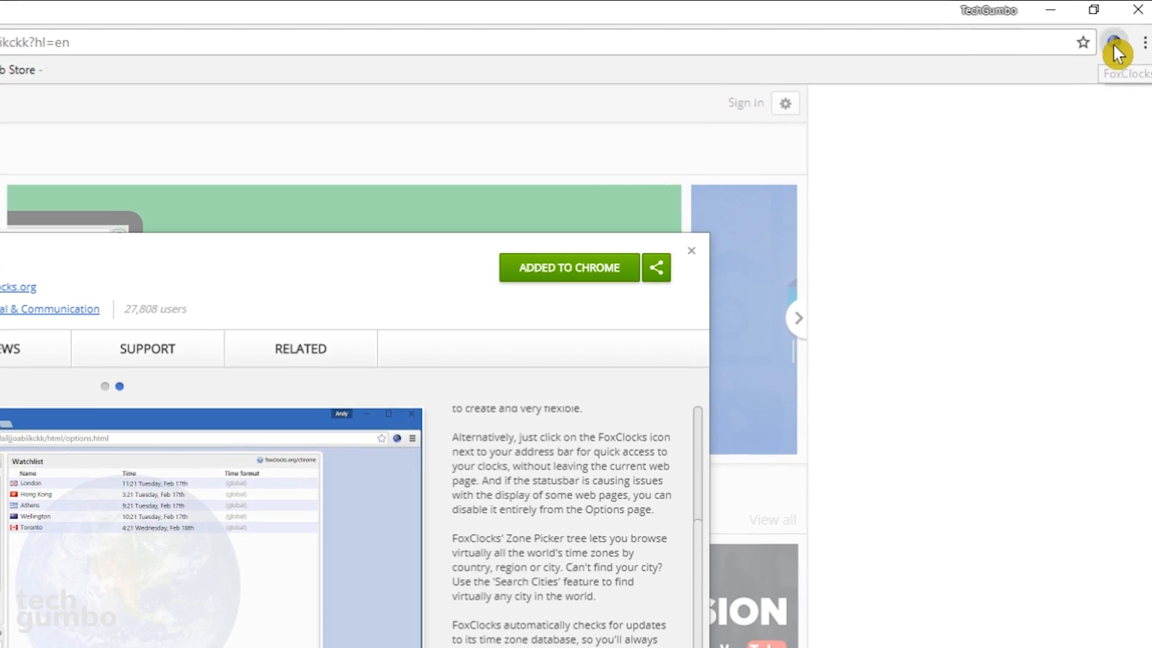
left_click(1113, 42)
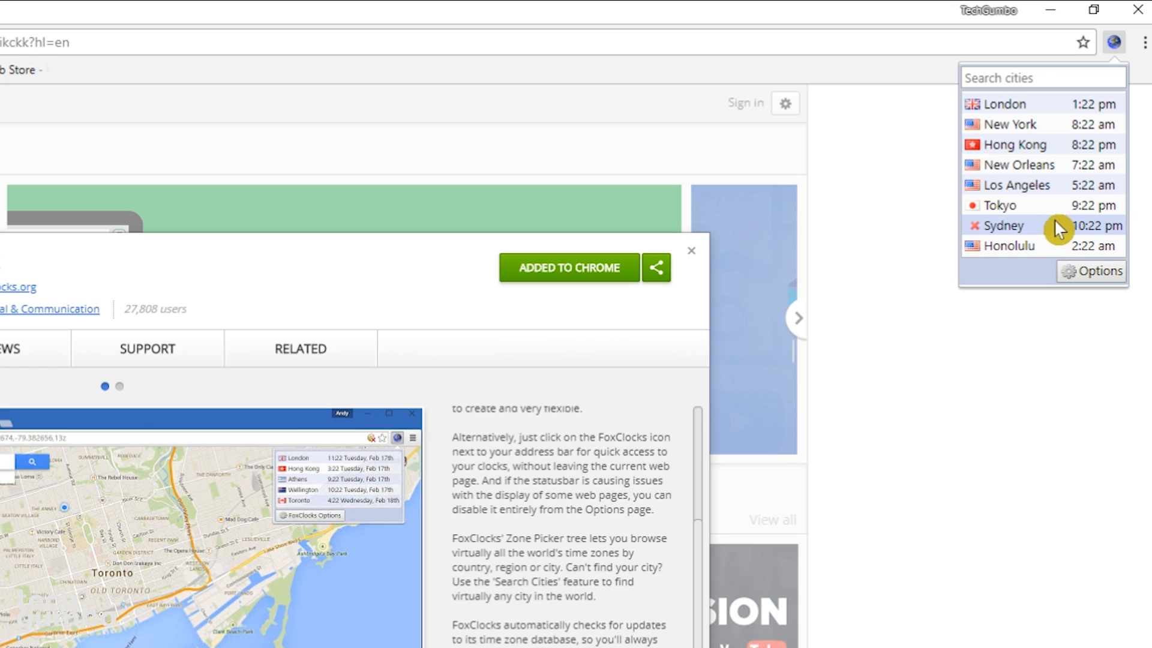
type("b")
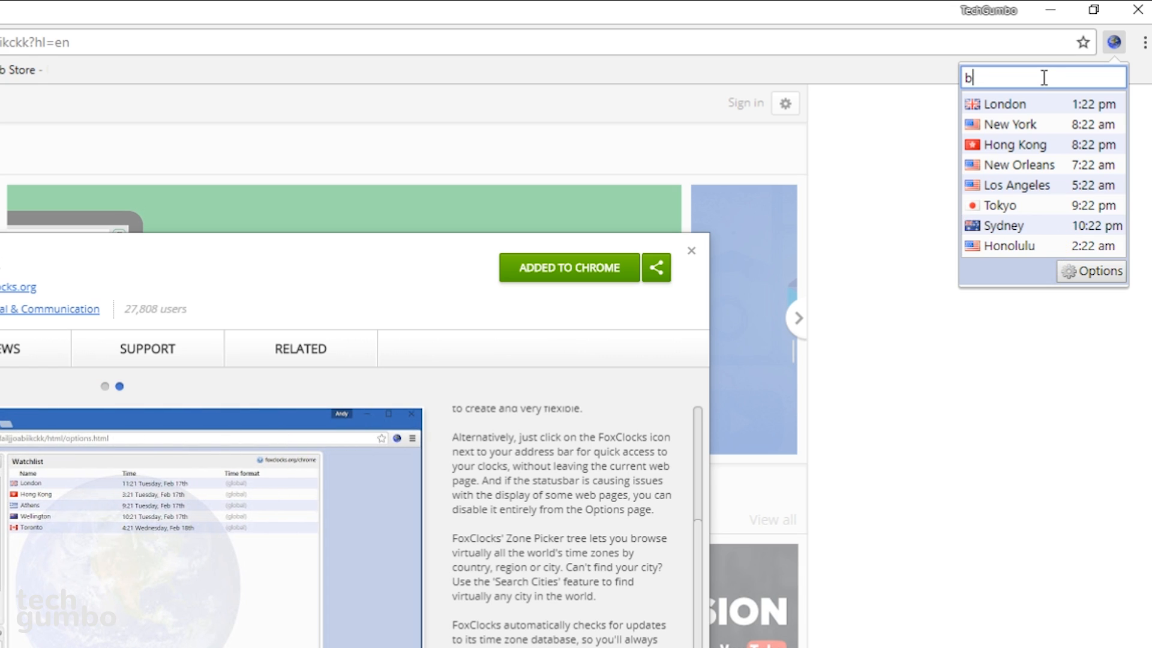
type("erlin")
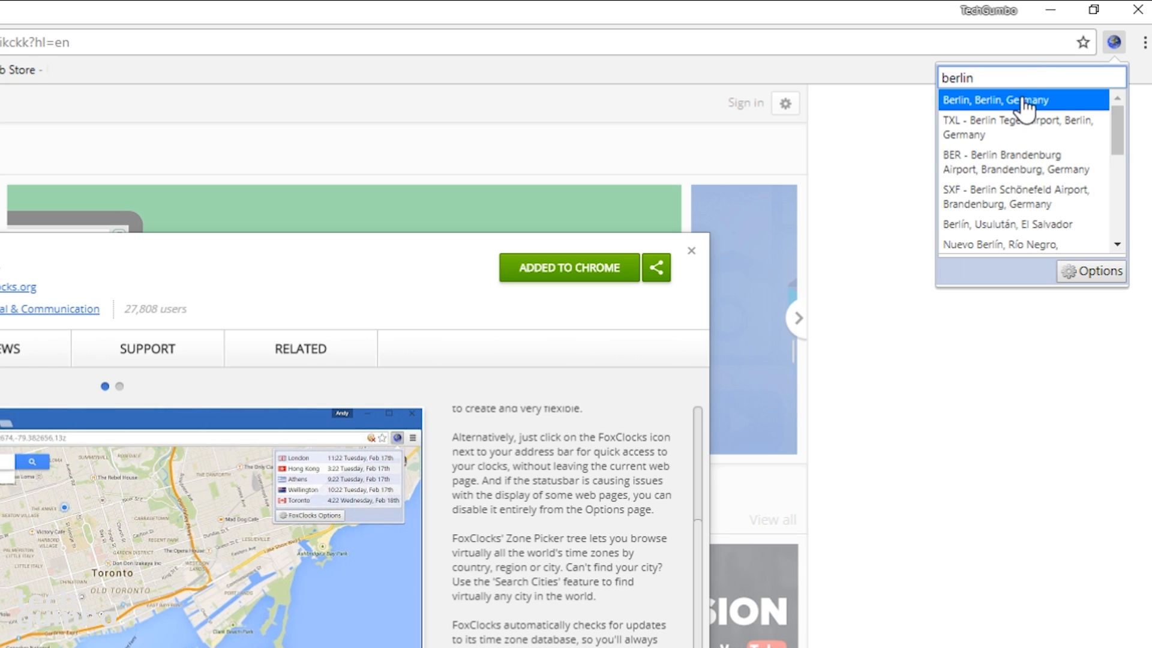
left_click(994, 100)
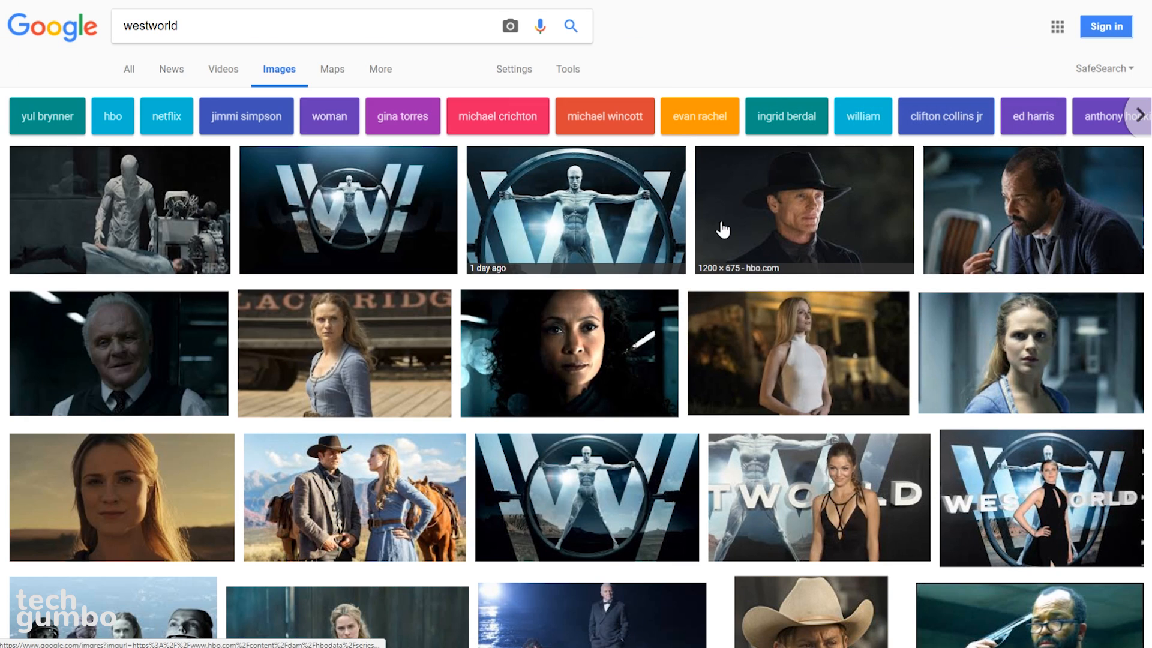
mouse_move(966, 230)
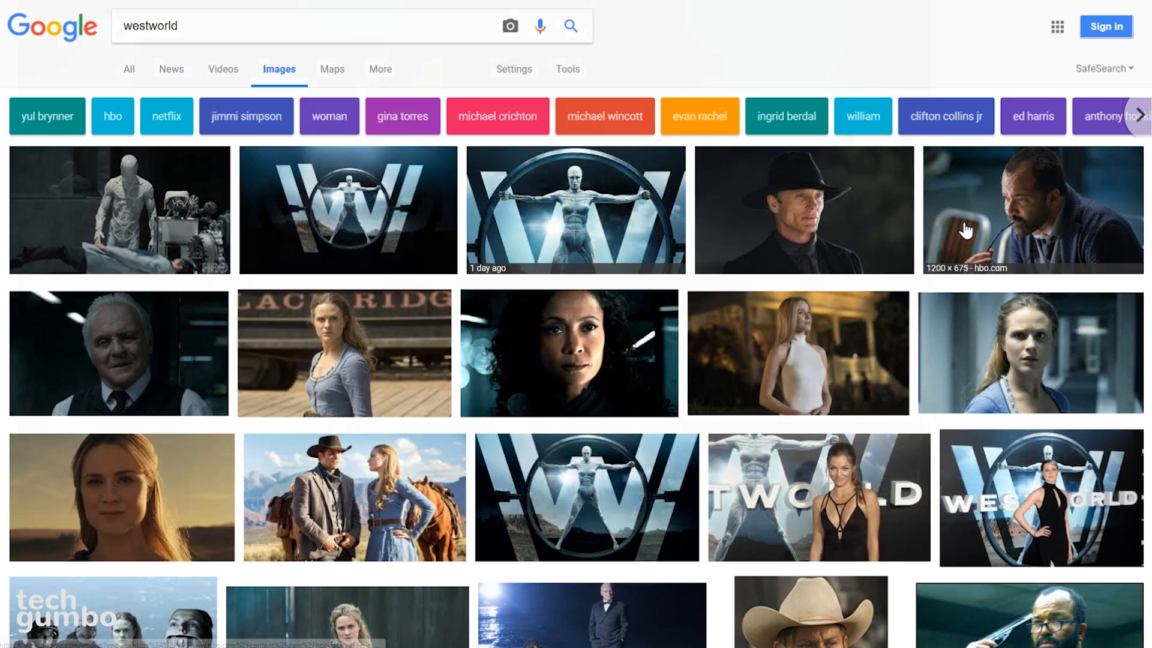
mouse_move(988, 336)
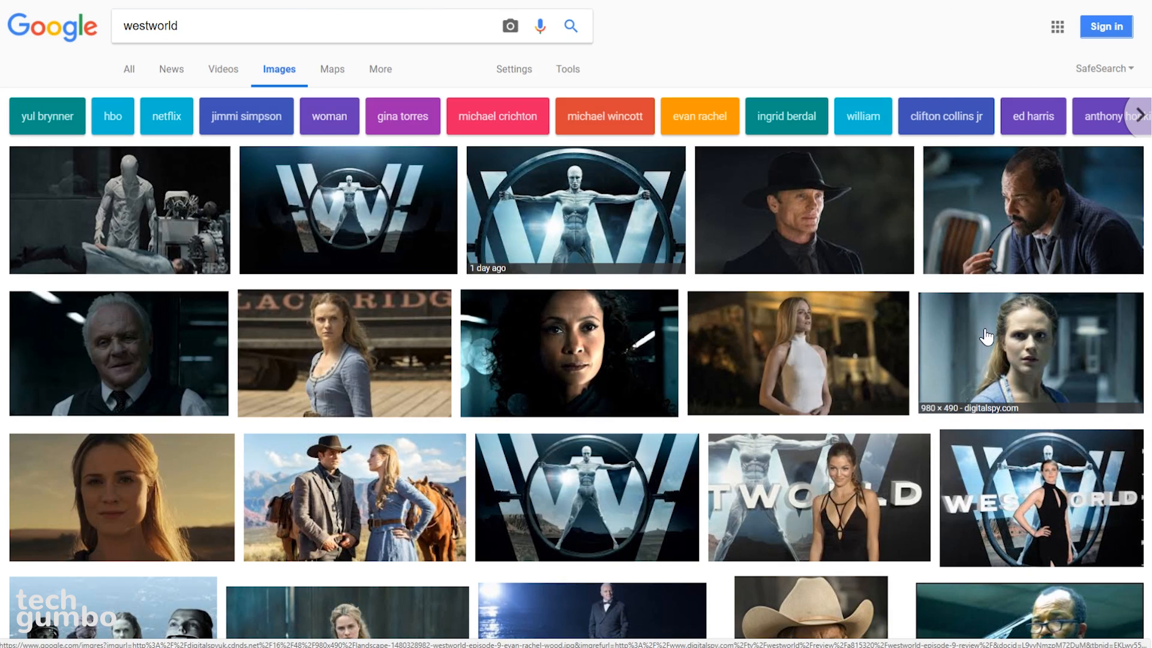
mouse_move(865, 348)
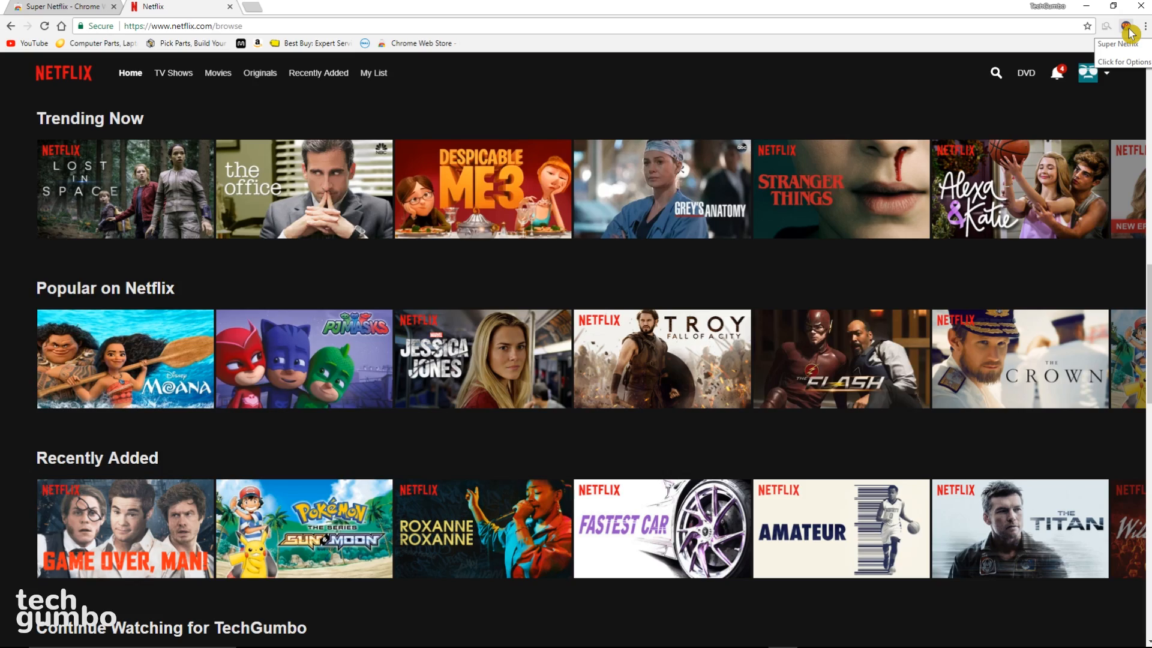
- Set Super Netflix's Automatically Skip Intro option to Skip Intro
left_click(1131, 26)
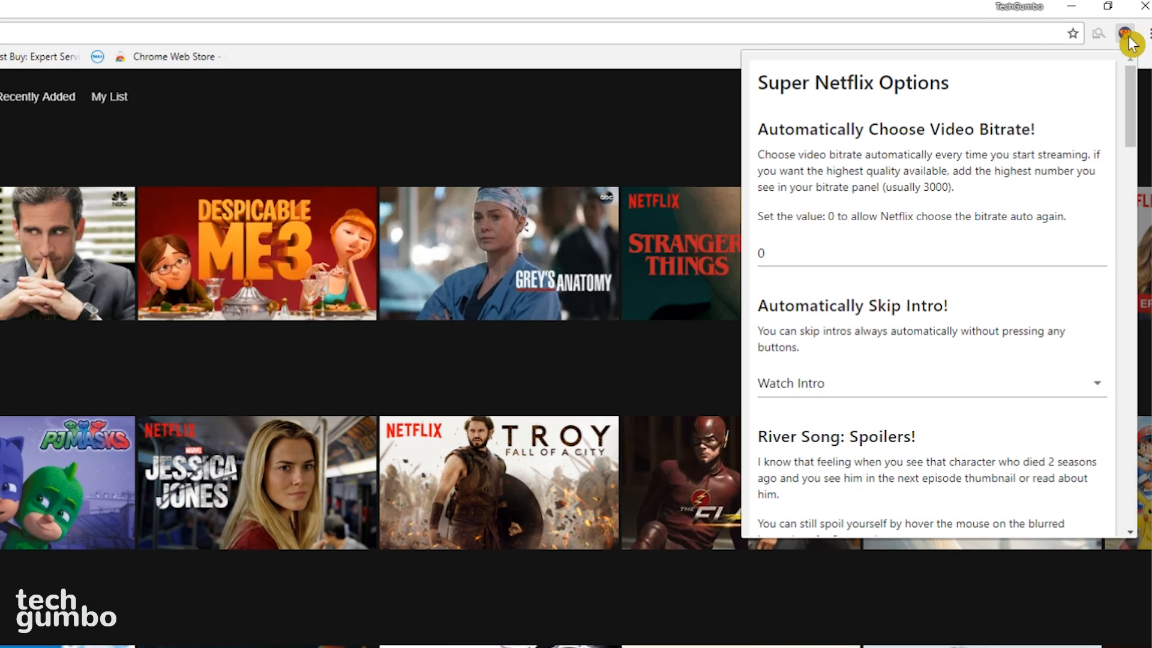
mouse_move(914, 137)
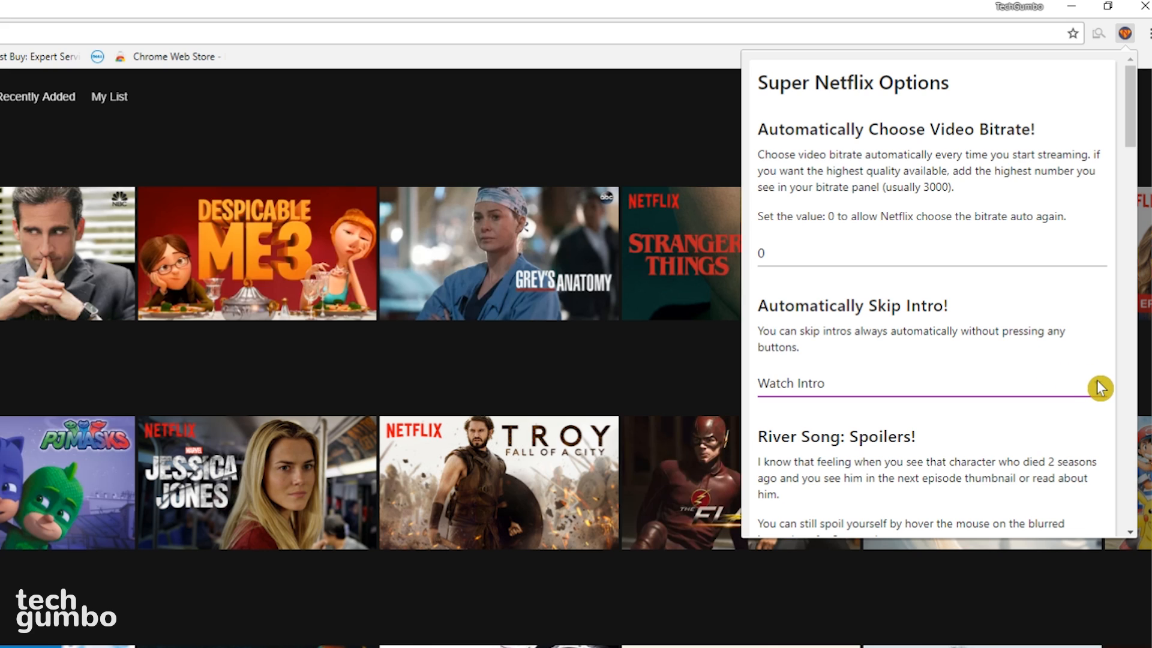
left_click(931, 383)
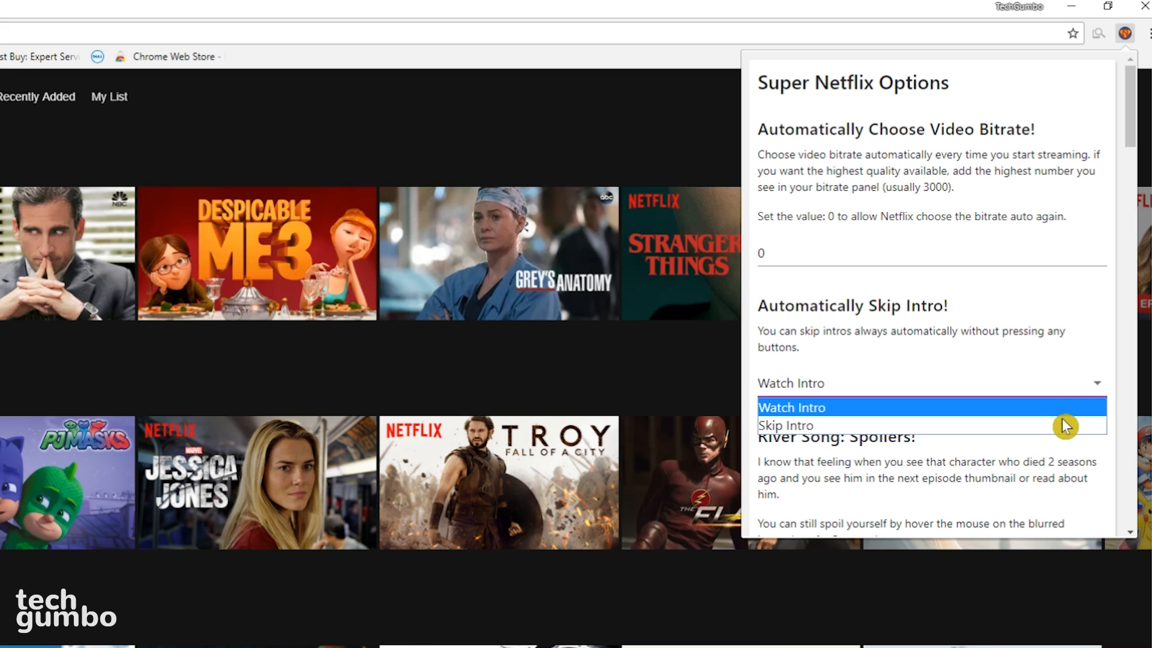
left_click(786, 425)
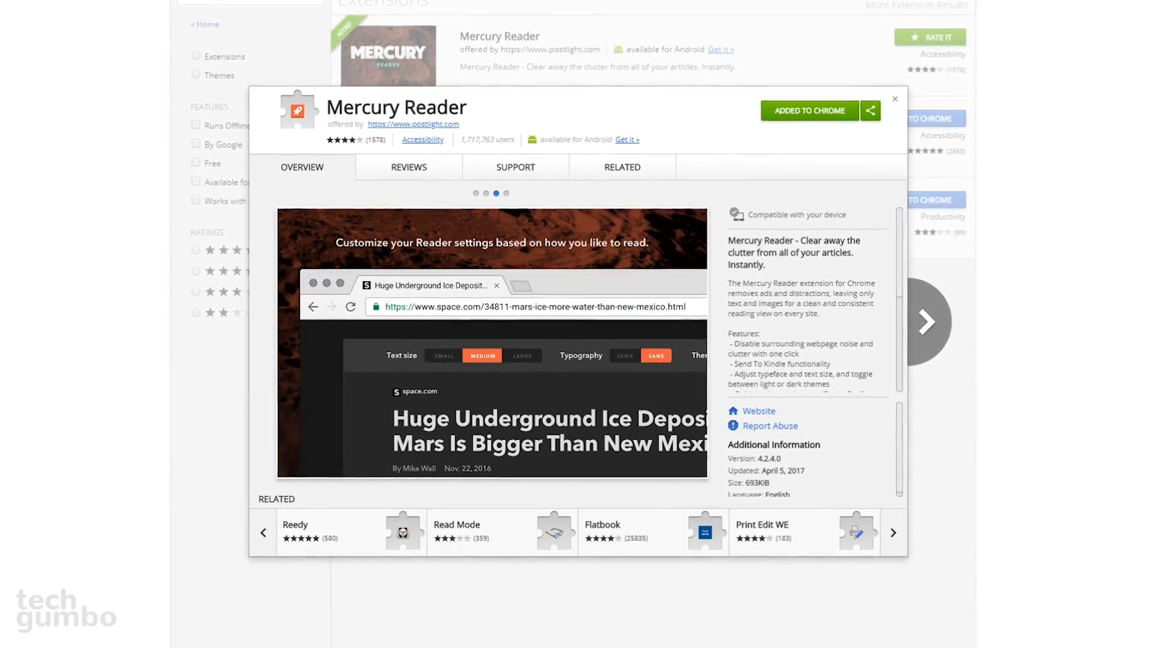
- Show the Forbes hand dryers article in Mercury Reader's clutter-free view
left_click(928, 321)
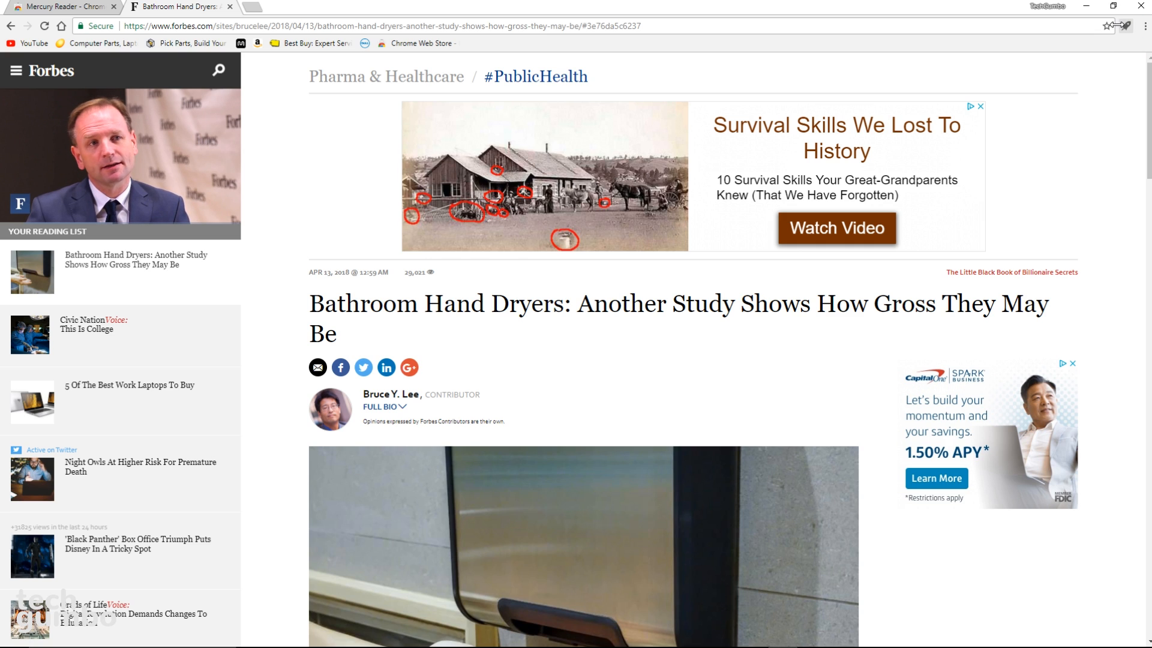
mouse_move(1127, 26)
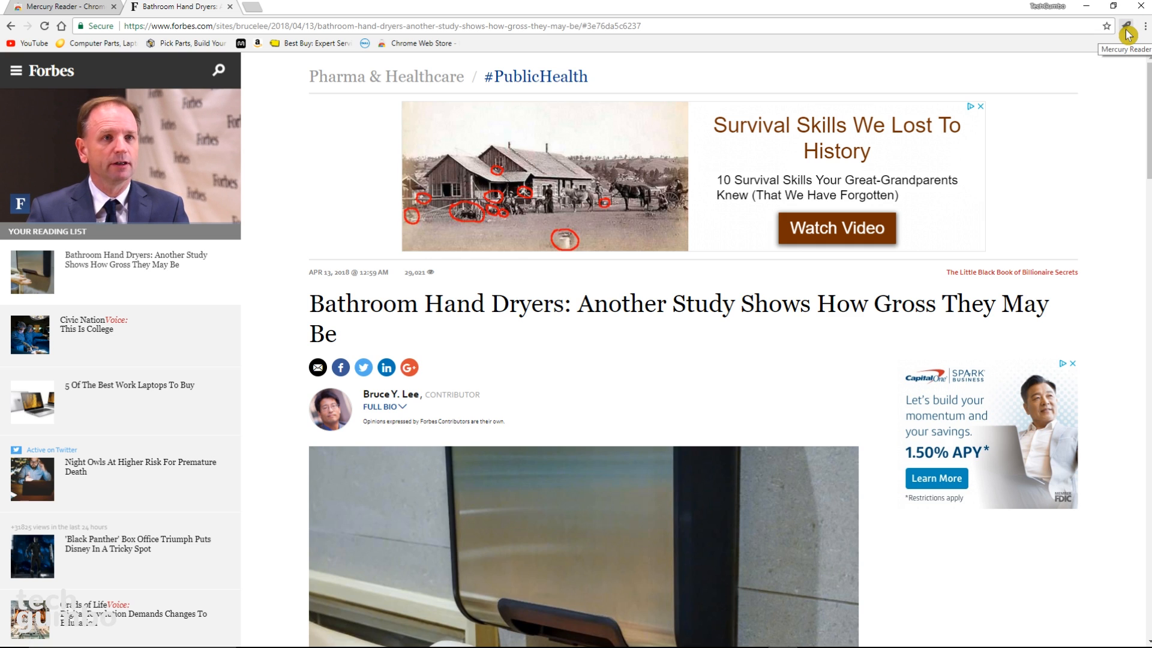
left_click(1125, 26)
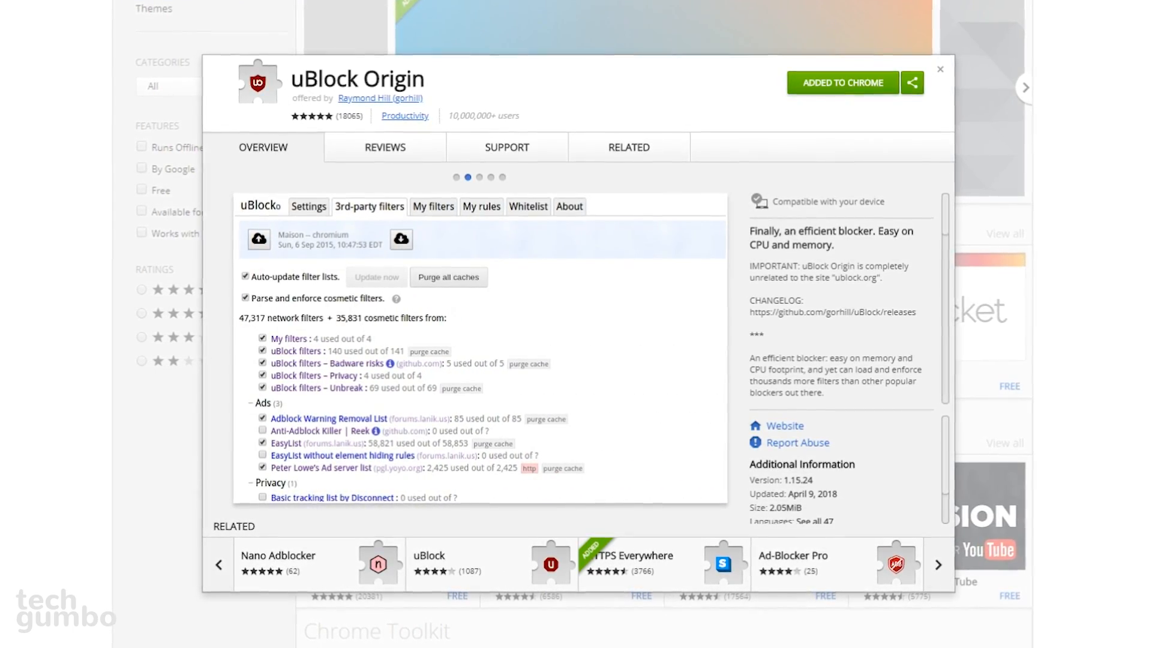
- Disable uBlock Origin on the news site using its power button
left_click(176, 7)
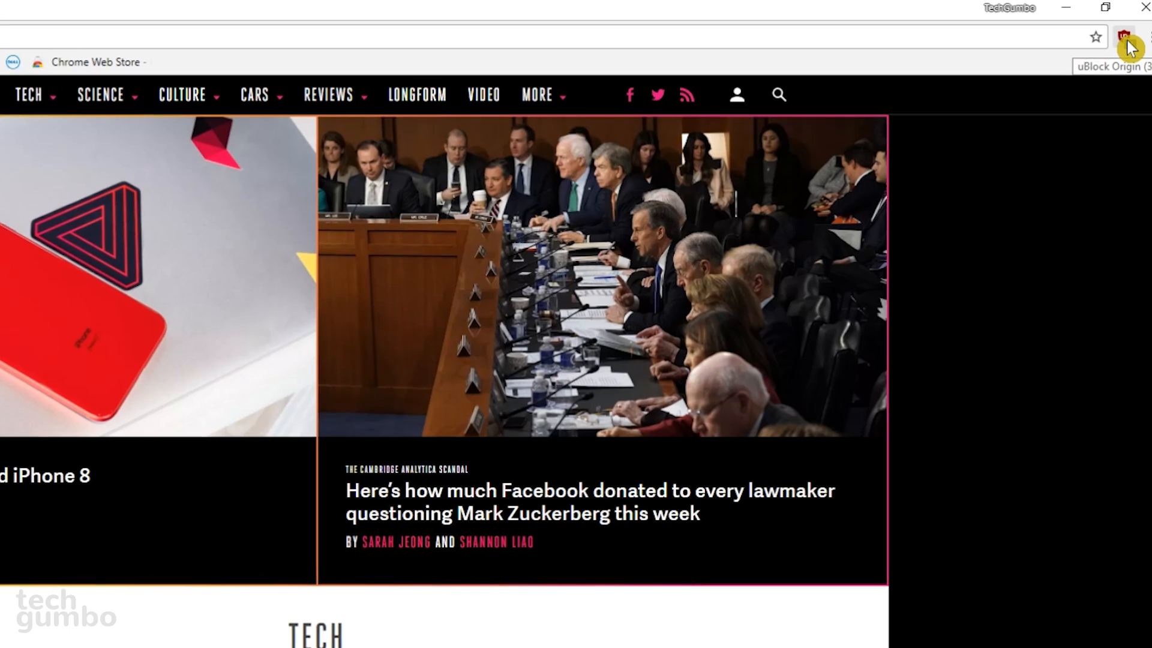
left_click(1123, 36)
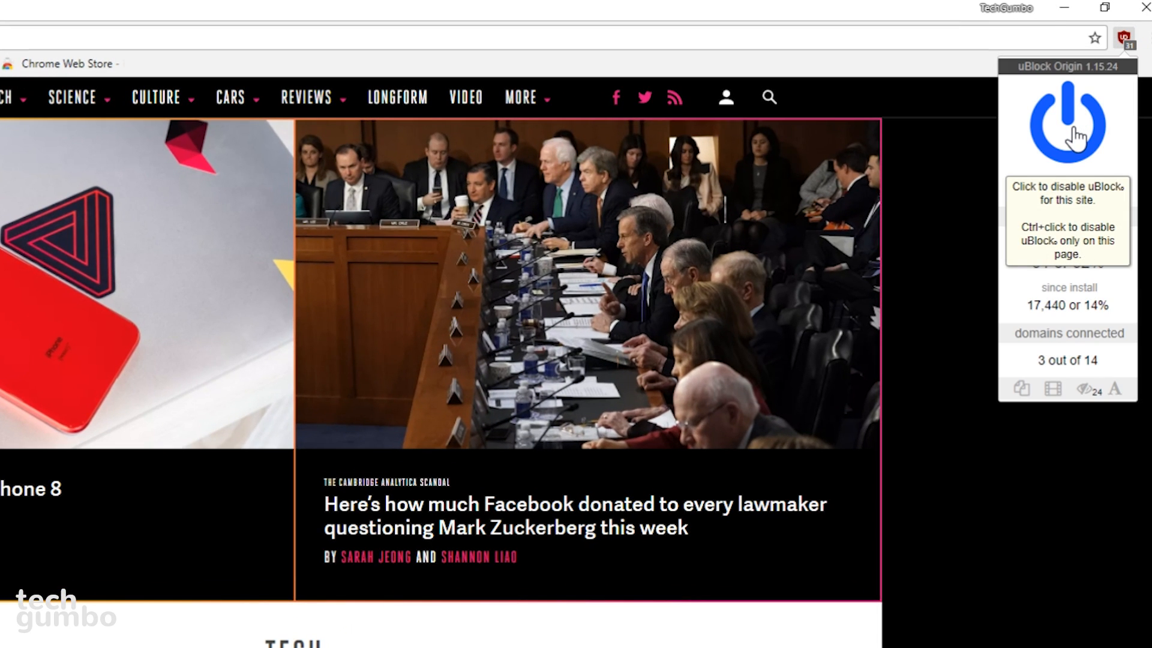
left_click(1067, 121)
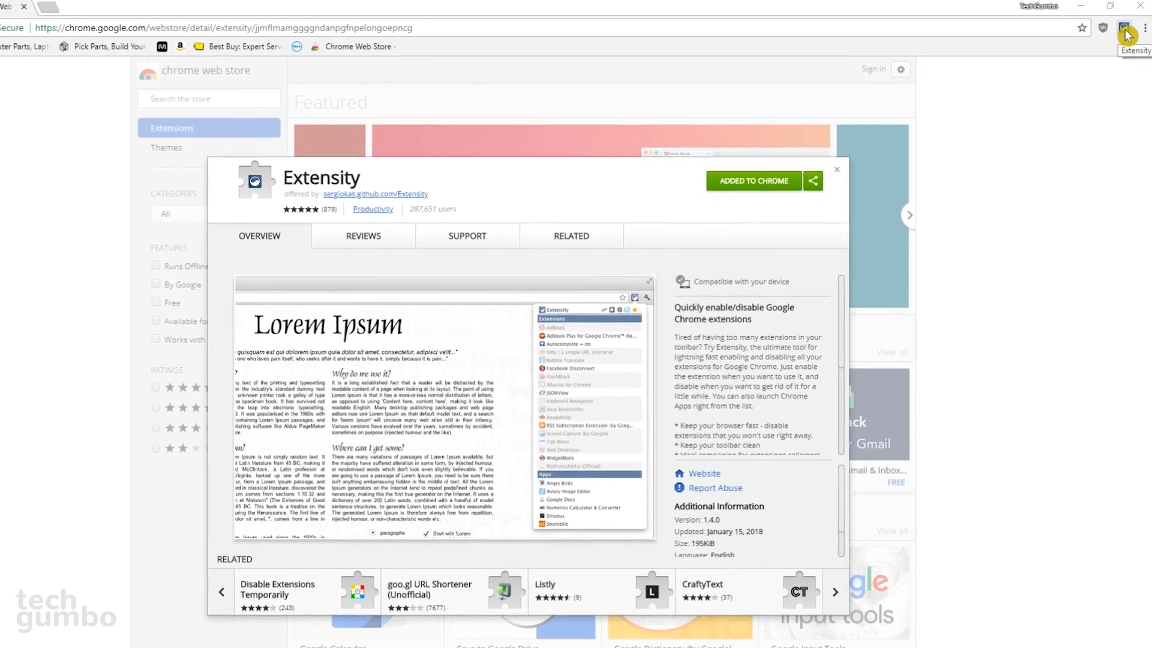
- Open Extensity's extension list and scroll through it after enabling DuckDuckGo, FoxClocks and Hover Zoom
left_click(1125, 35)
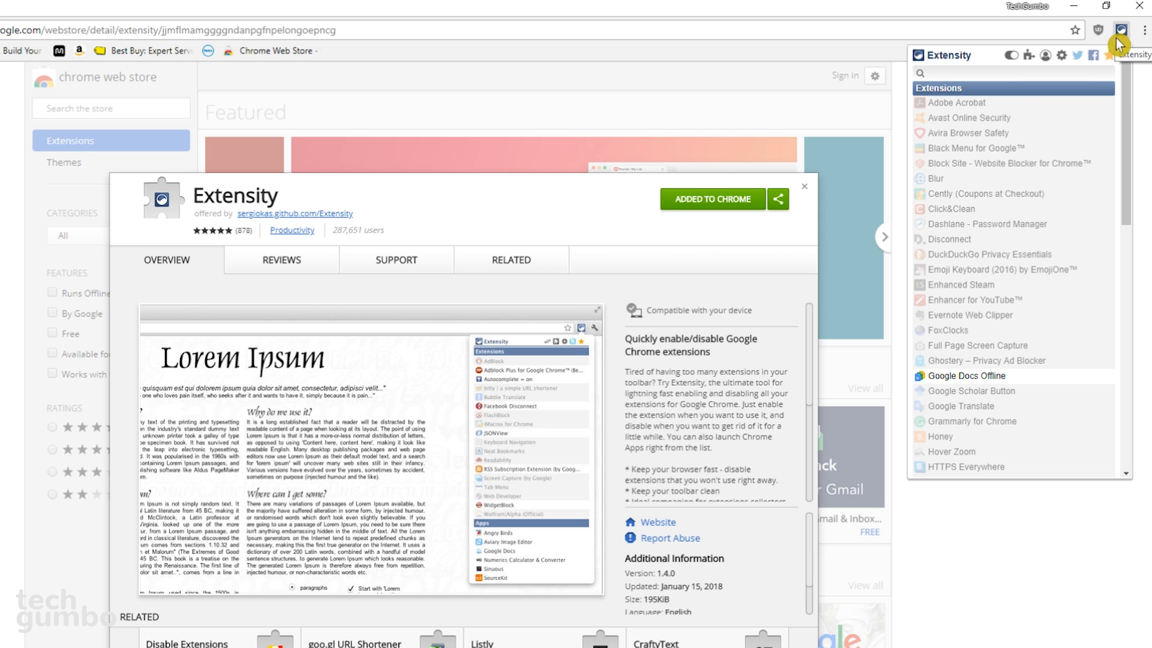
mouse_move(1014, 239)
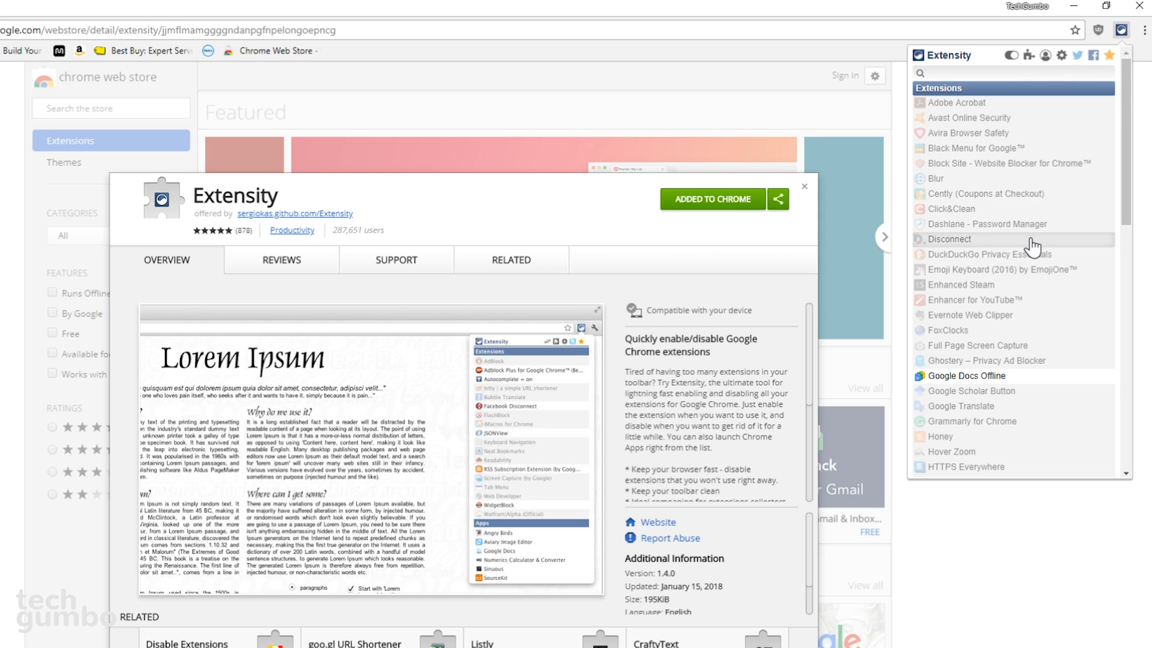
mouse_move(1066, 183)
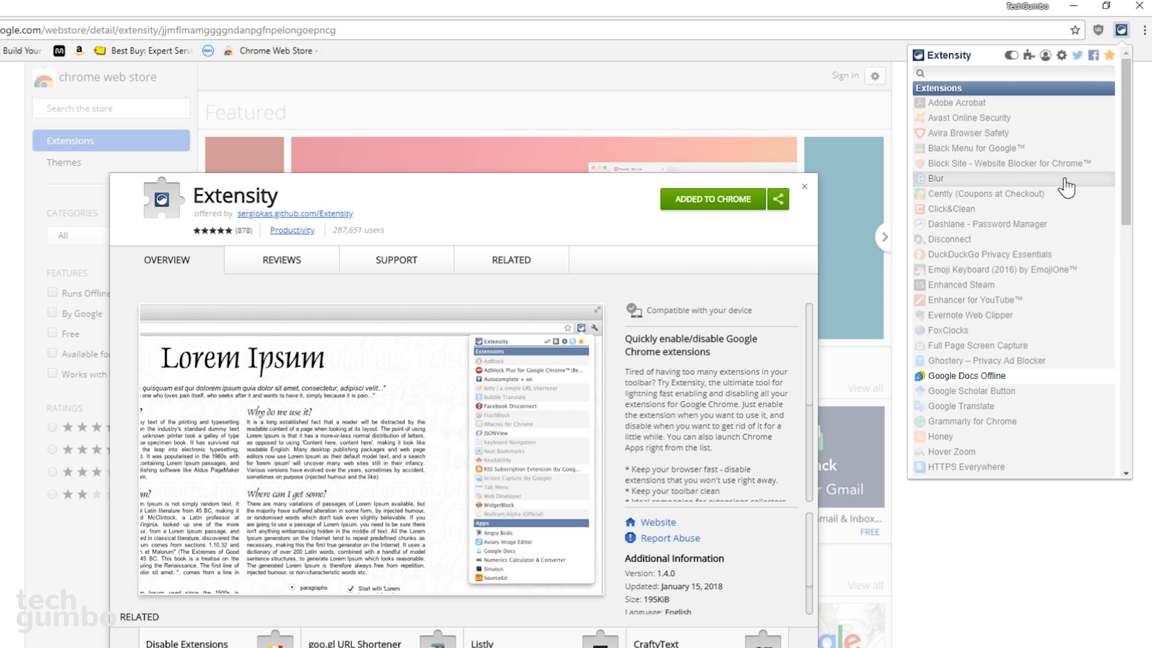
mouse_move(1014, 255)
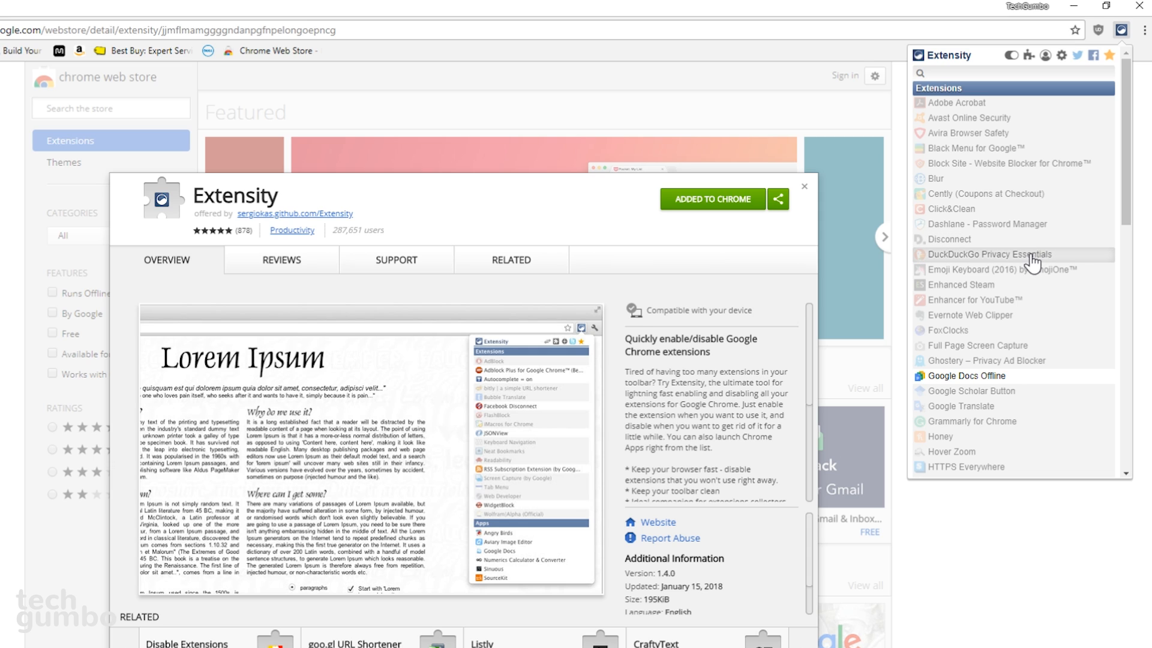
mouse_move(998, 458)
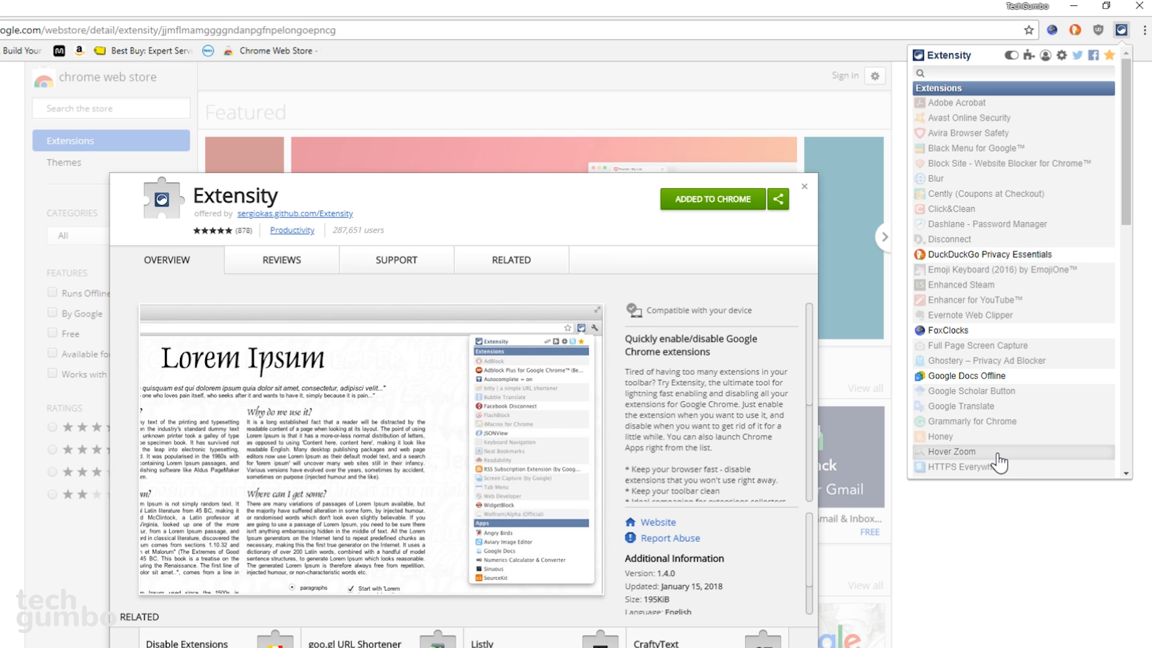
scroll("down", 3)
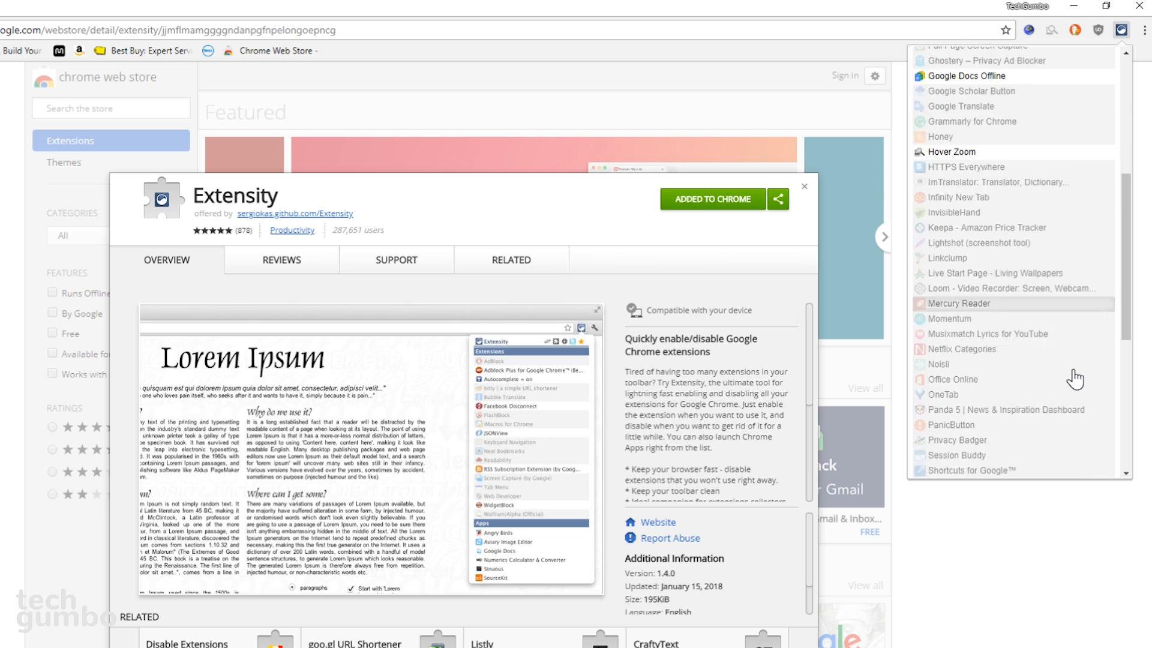
scroll("down", 3)
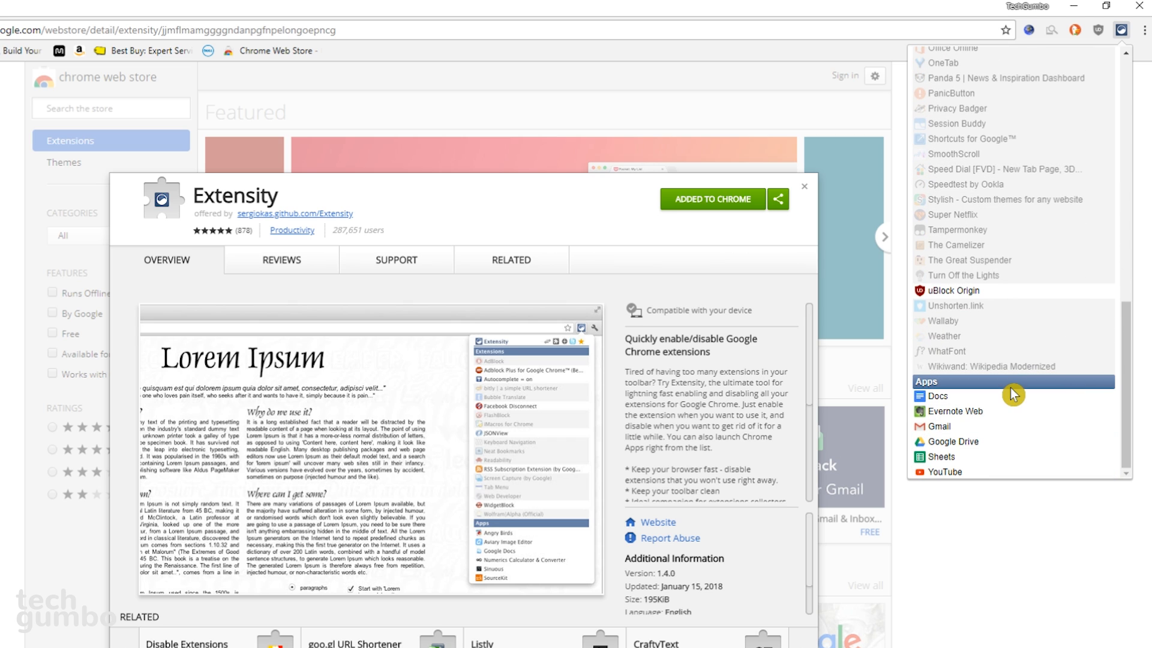